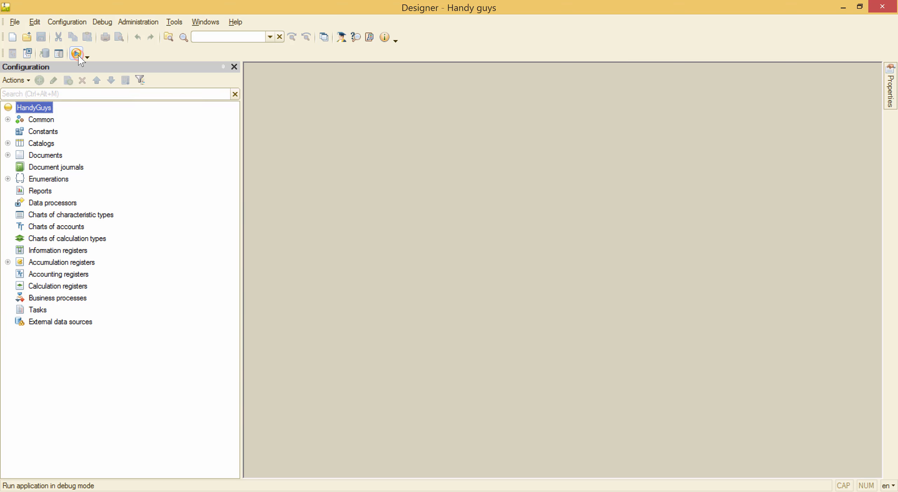
# Review the main section command interface and run the Handy guys application in debug mode.
pyautogui.click(74, 54)
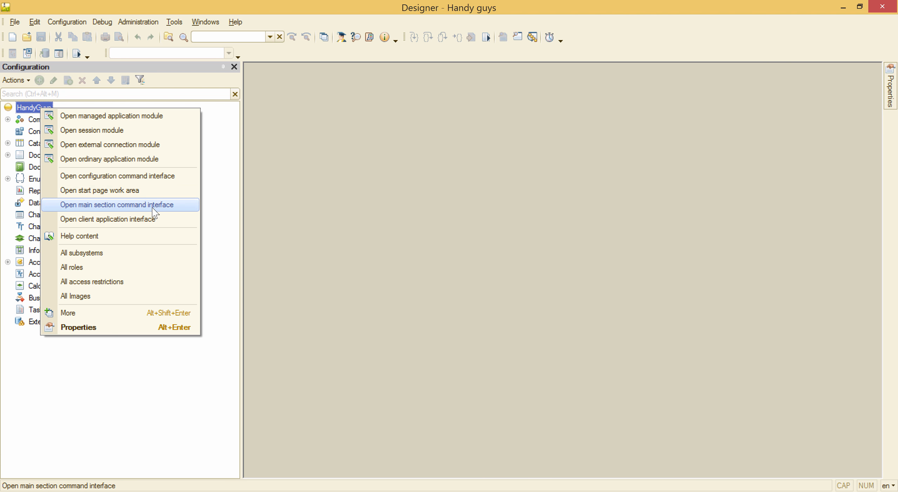
pyautogui.click(117, 204)
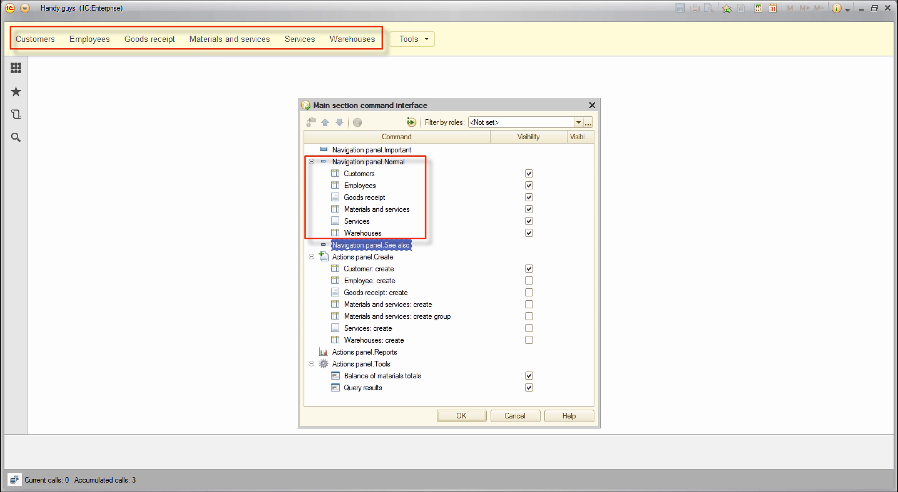
pyautogui.click(425, 39)
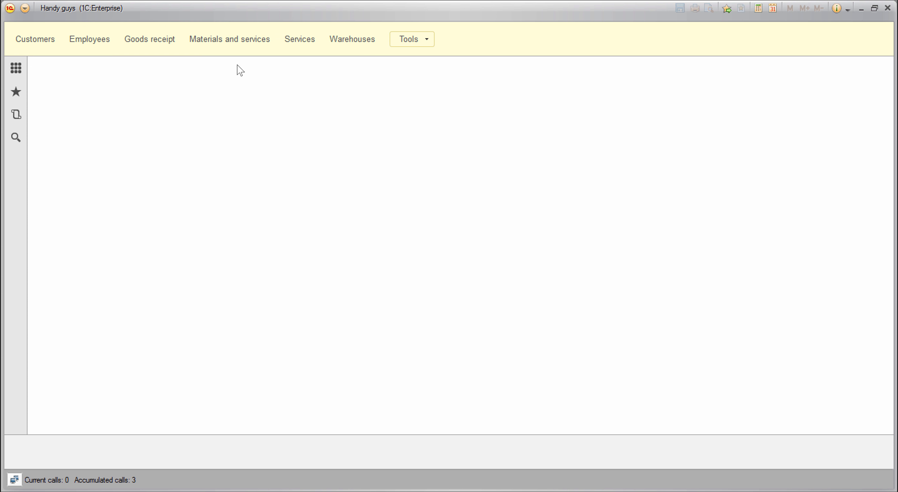
# Browse the Goods receipt, Materials and services and Services lists and the Tools commands.
pyautogui.click(149, 38)
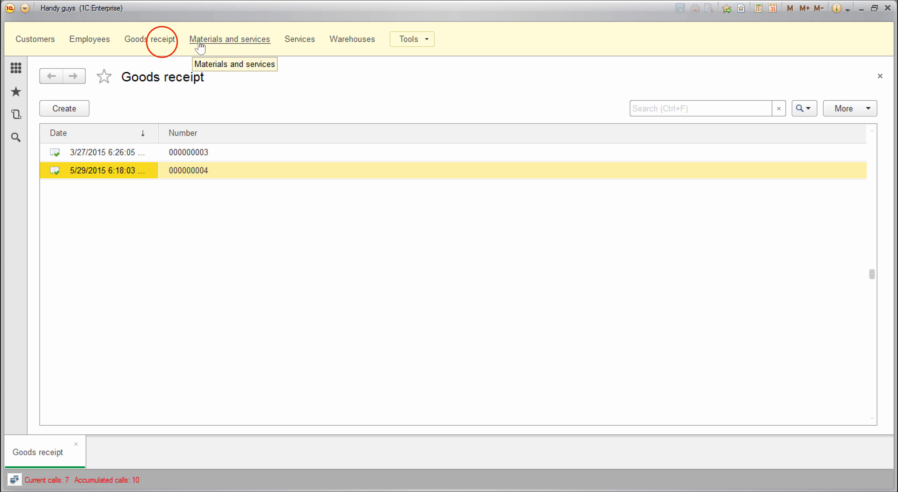
pyautogui.click(230, 39)
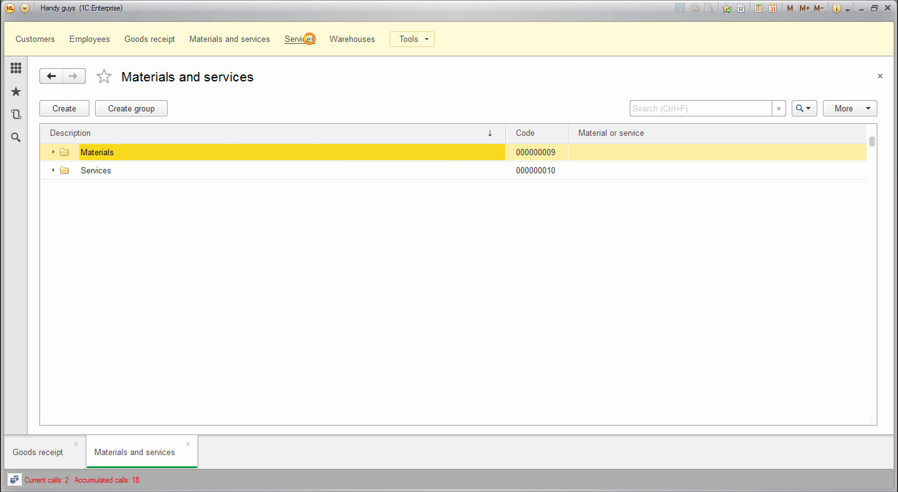
pyautogui.click(300, 39)
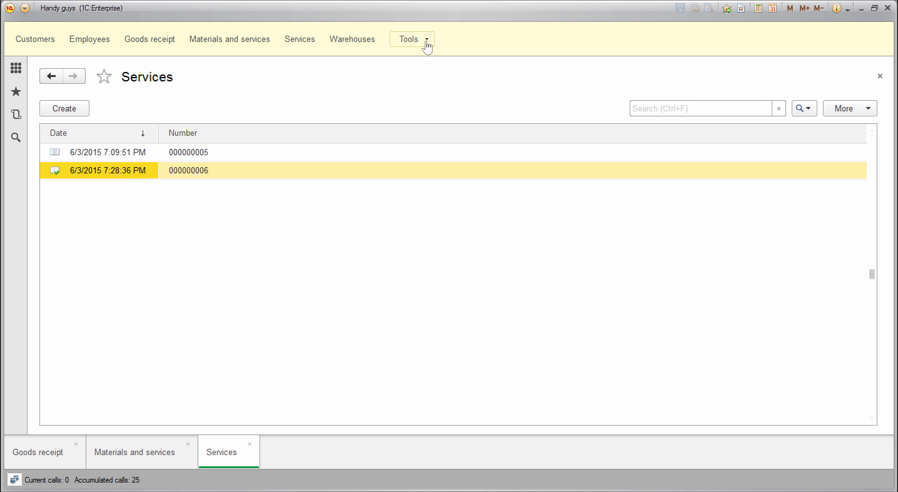
pyautogui.click(424, 38)
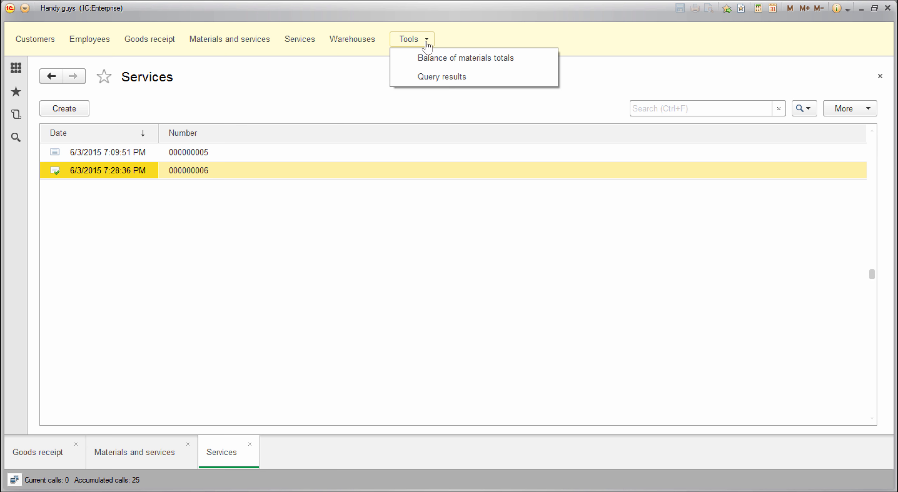
pyautogui.click(425, 39)
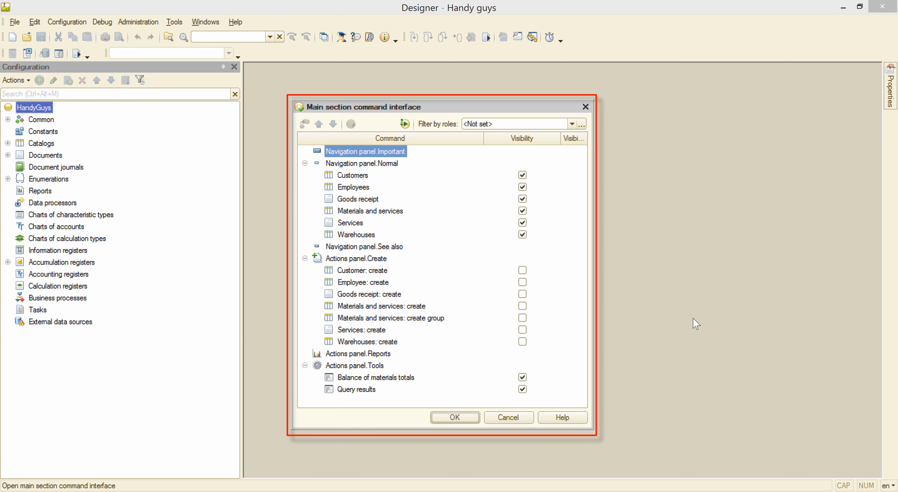
pyautogui.moveTo(693, 320)
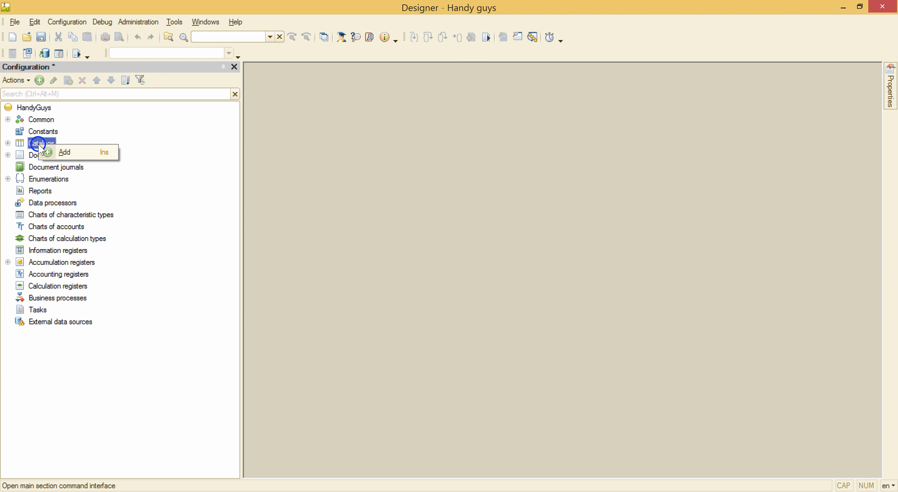
# Add a new Catalog1 under Catalogs and reopen the main section command interface editor.
pyautogui.click(63, 151)
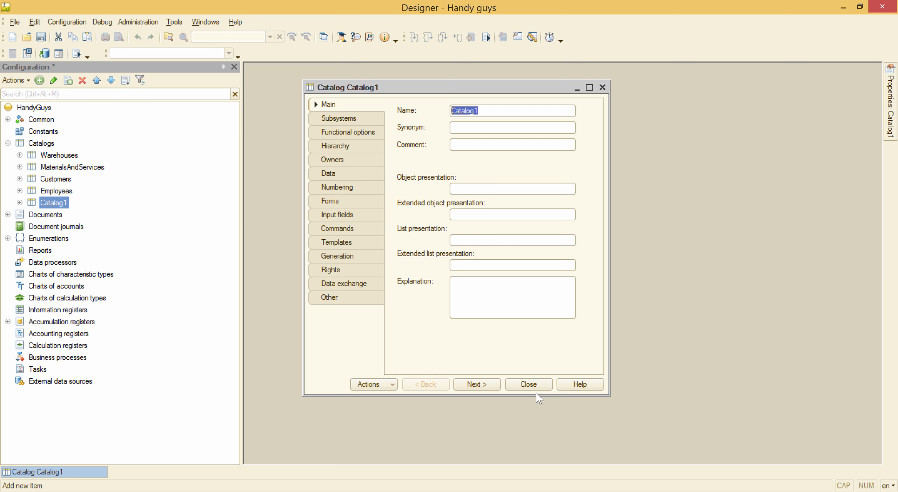
pyautogui.rightClick(29, 108)
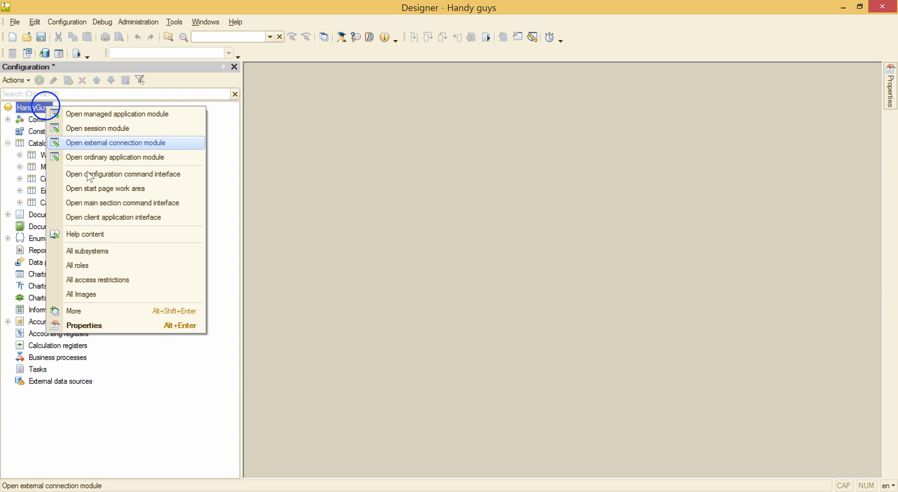
pyautogui.click(121, 202)
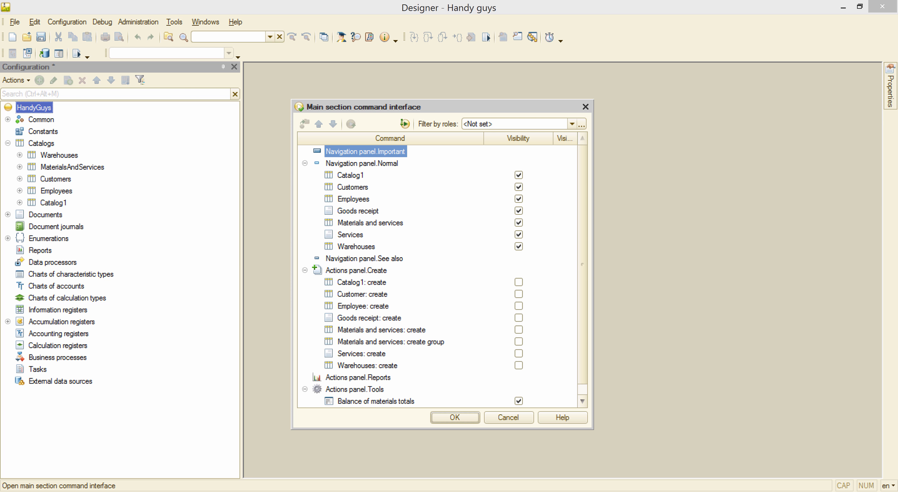
# Tick Visibility for the Catalog1: create and Customer: create commands.
pyautogui.click(350, 175)
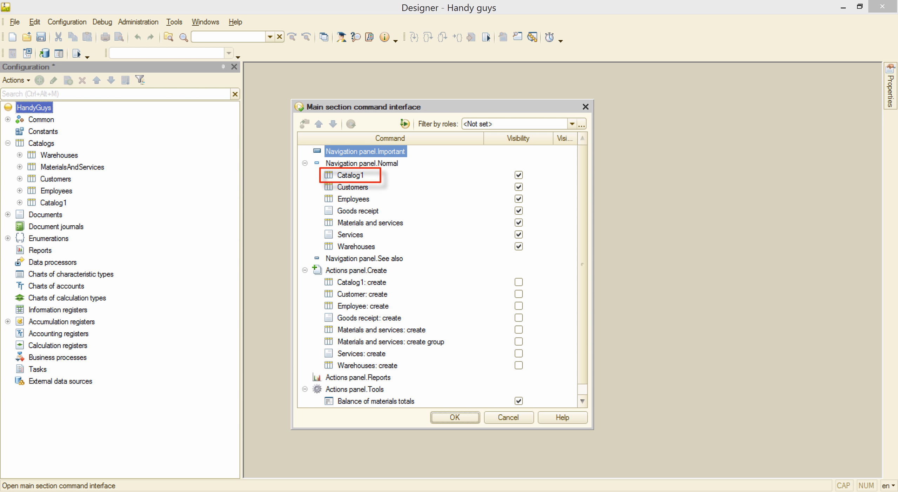
pyautogui.click(356, 282)
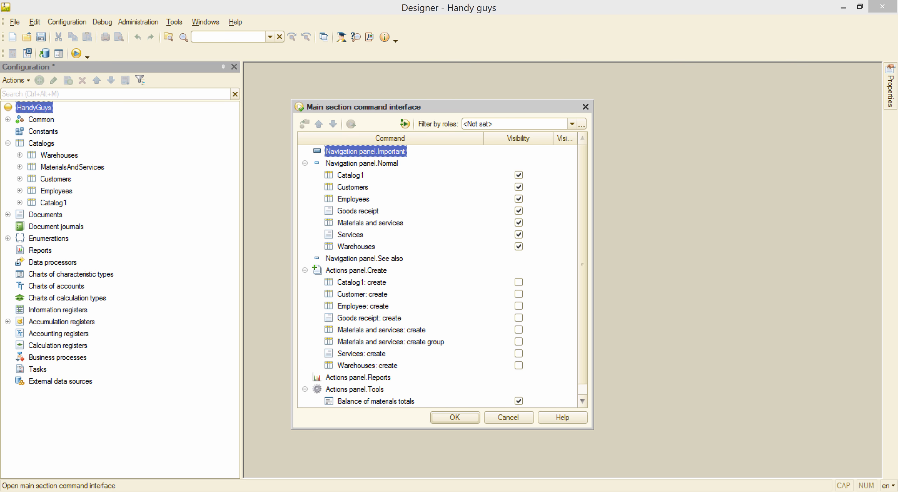
pyautogui.moveTo(494, 212)
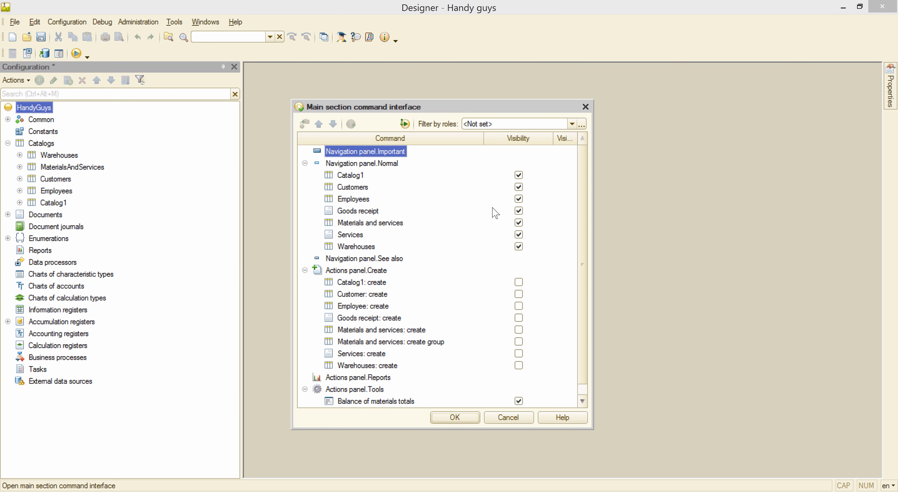
pyautogui.click(518, 282)
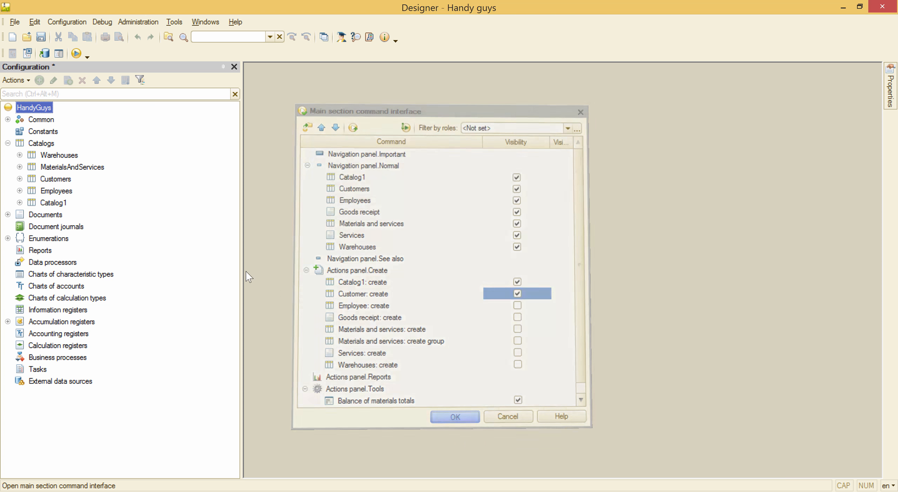
# Confirm the changes, create a Catalog1 item described 'skjdfhkjhksdjfhksjdfh' and show the Catalog1 list.
pyautogui.click(456, 415)
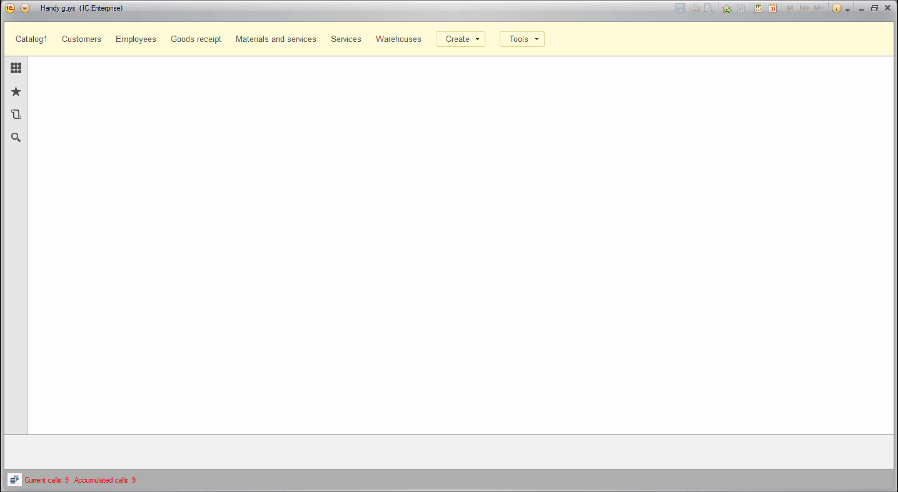
pyautogui.moveTo(459, 38)
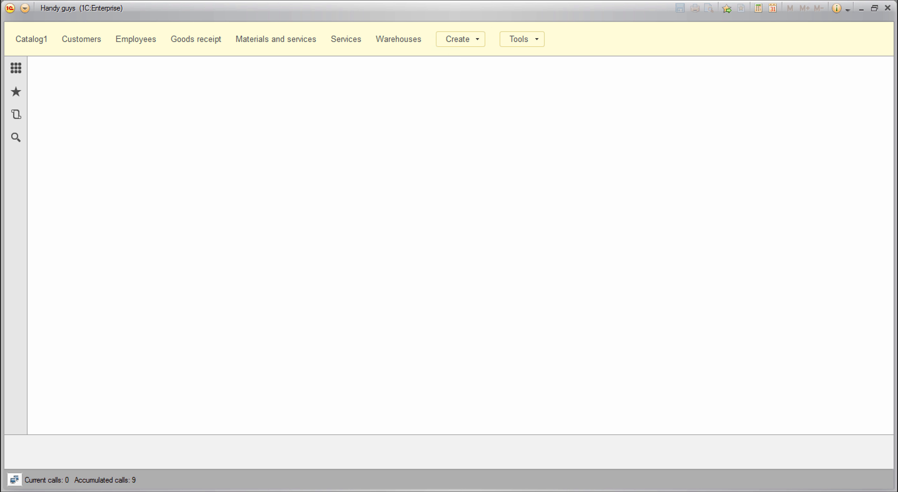
pyautogui.click(460, 38)
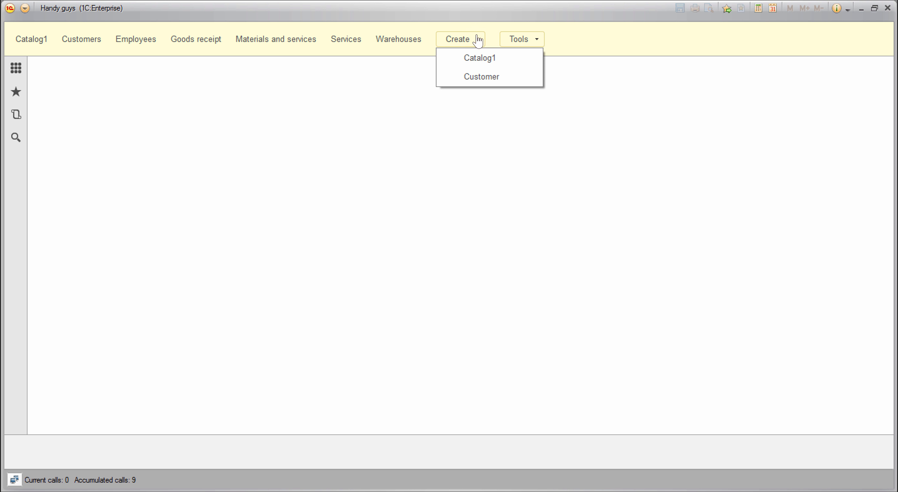
pyautogui.moveTo(490, 57)
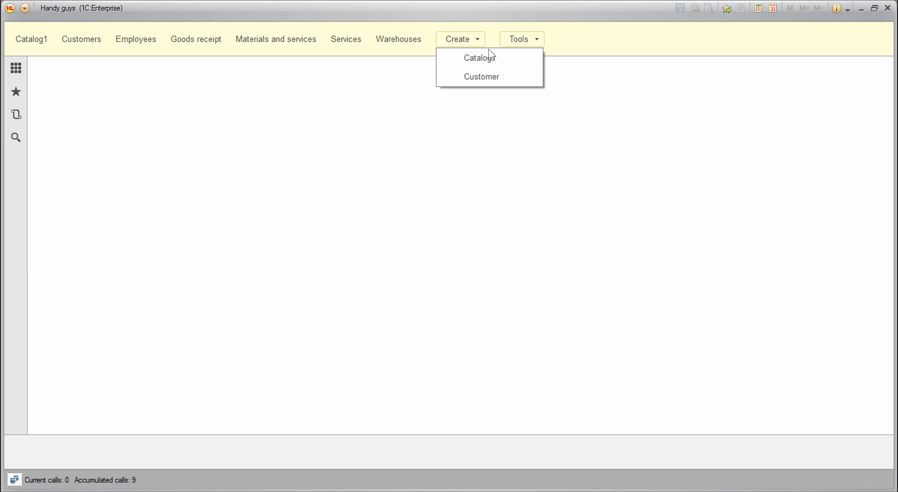
pyautogui.click(479, 57)
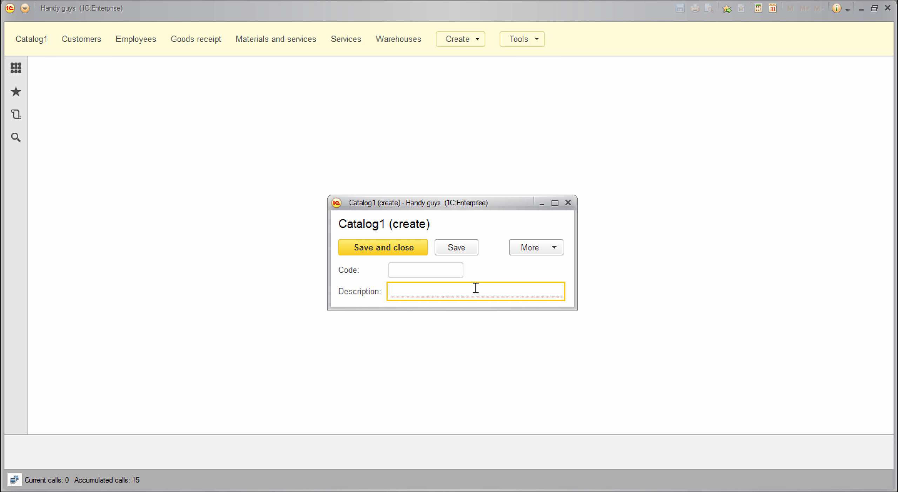
pyautogui.write('skjdfhkjhksdjfhksjdfh')
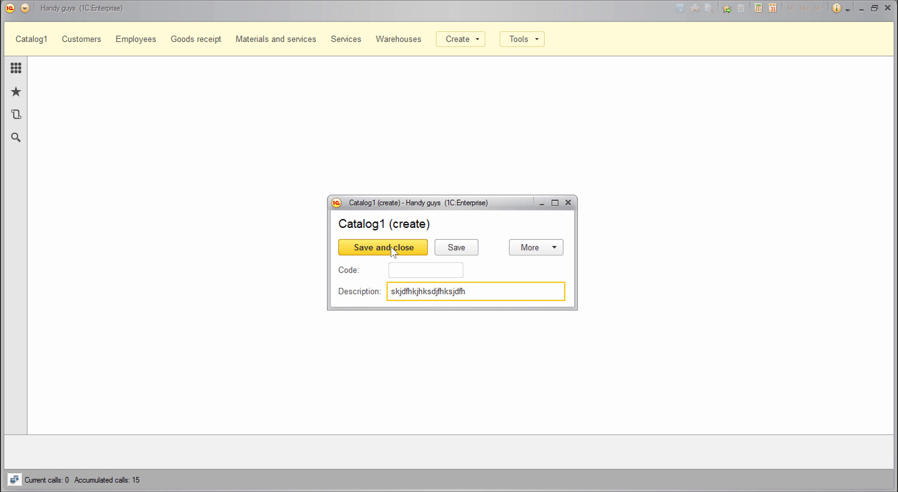
pyautogui.click(383, 246)
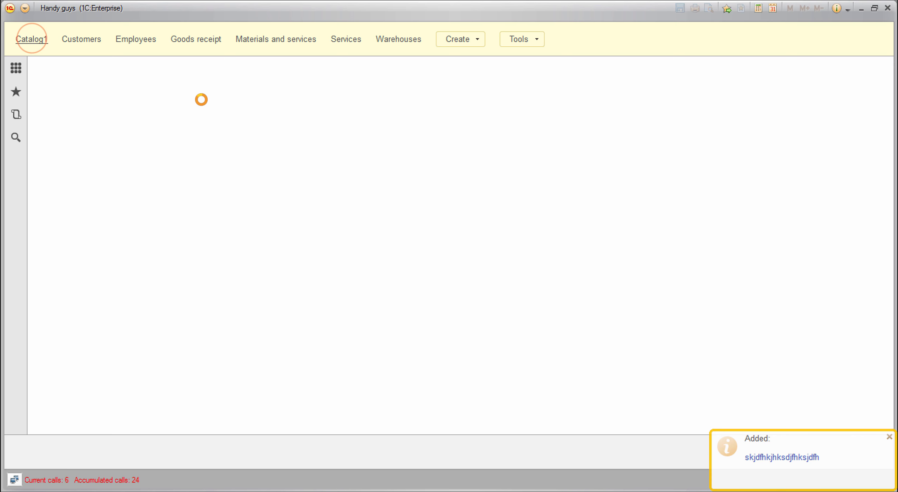
pyautogui.click(31, 39)
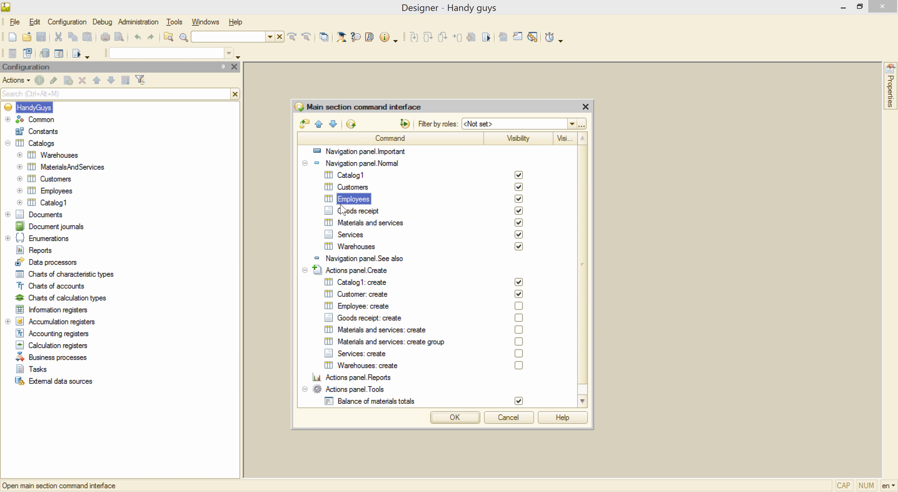
# Move Warehouses up two places within the normal navigation group.
pyautogui.click(357, 246)
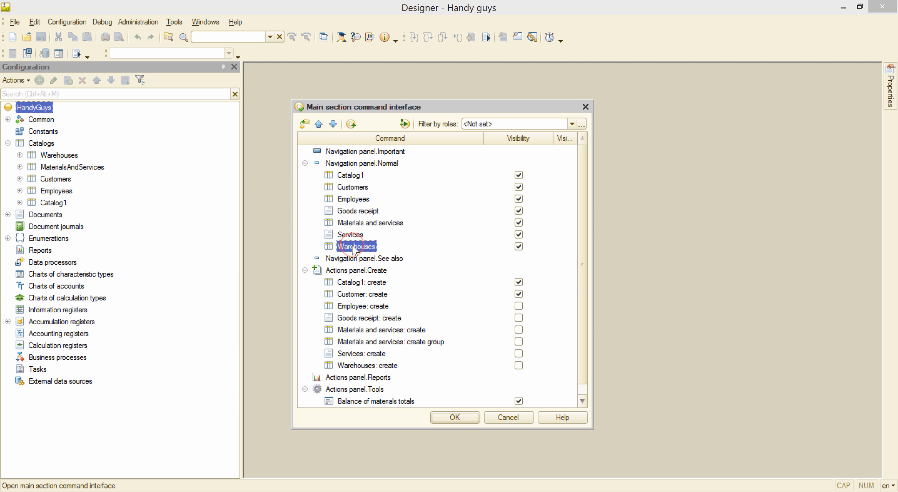
pyautogui.click(318, 124)
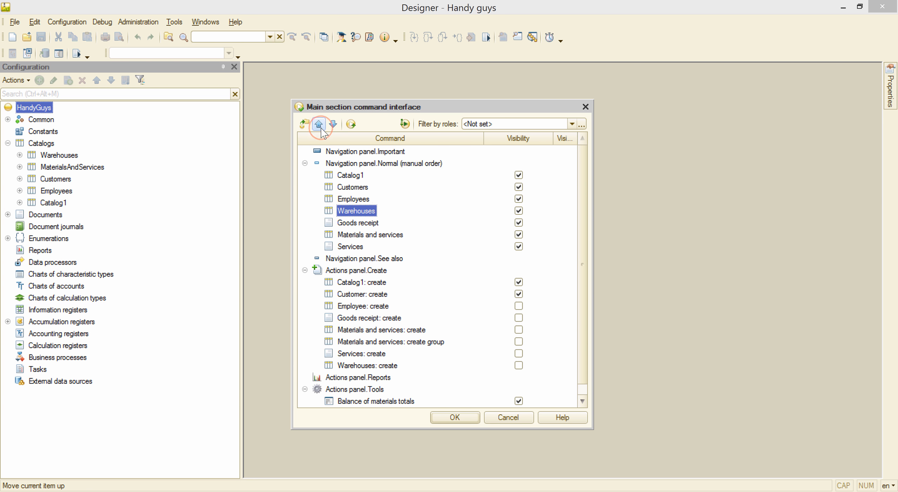
pyautogui.click(318, 124)
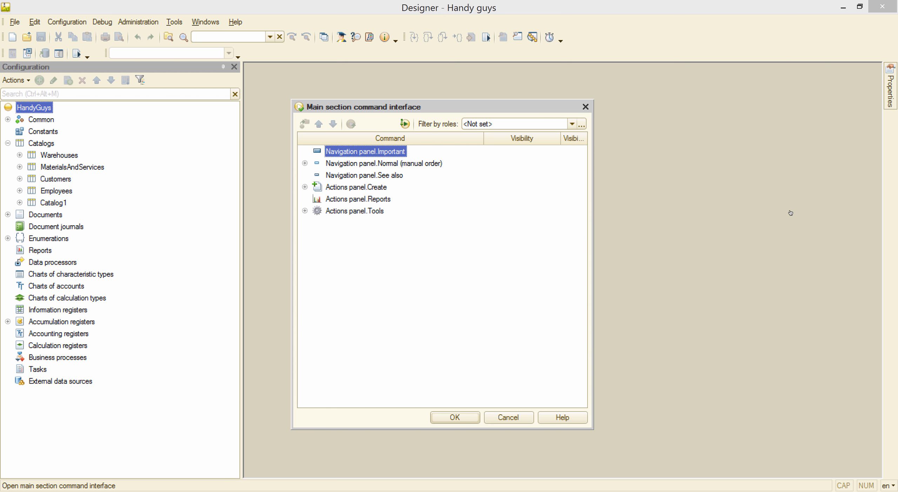
pyautogui.moveTo(306, 172)
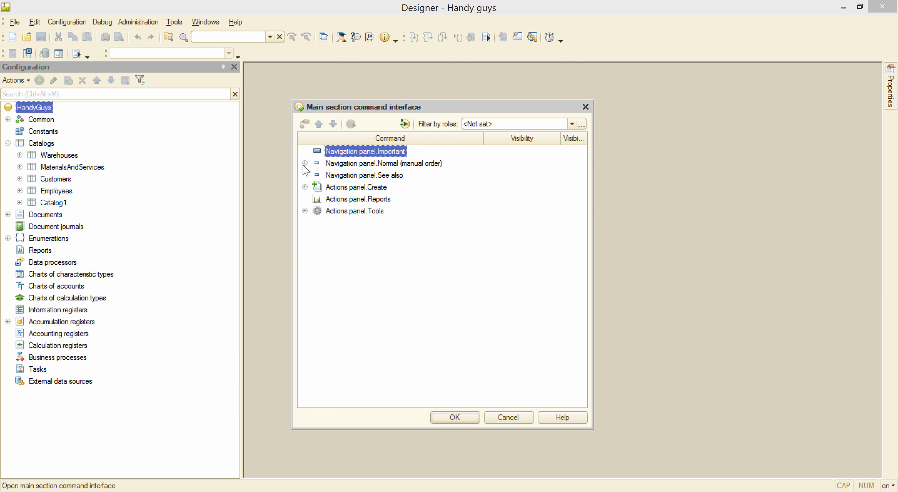
# Place Services in the Navigation panel See also group and confirm the command interface changes.
pyautogui.click(305, 163)
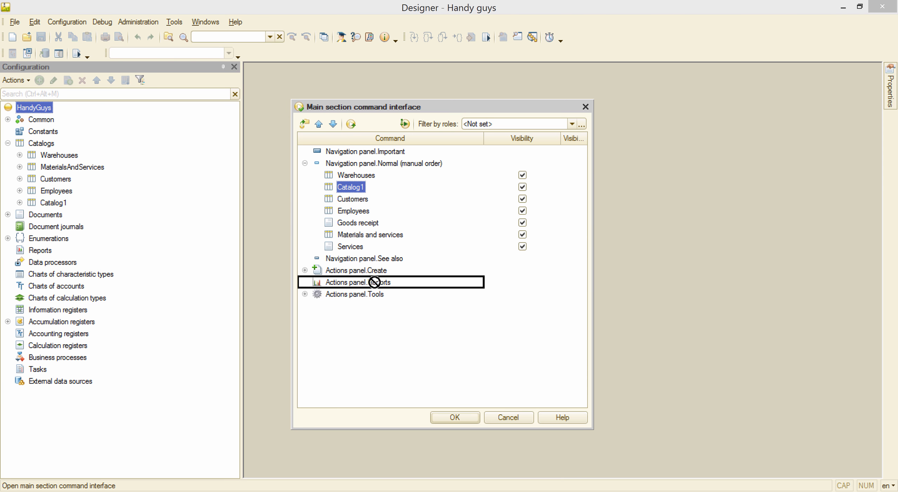
pyautogui.click(361, 151)
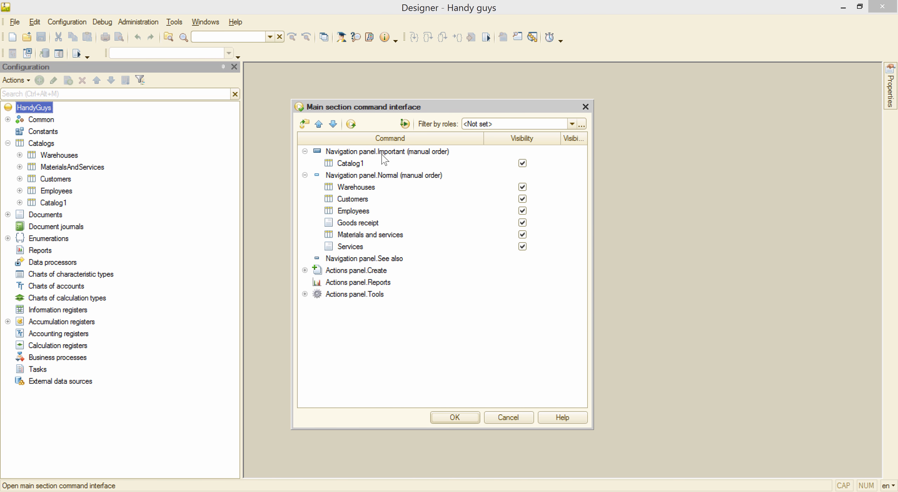
pyautogui.moveTo(417, 182)
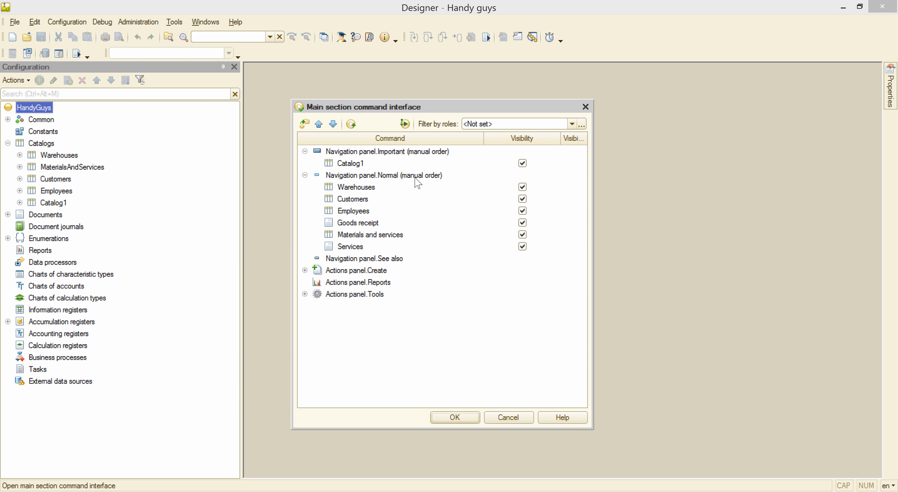
pyautogui.moveTo(354, 256)
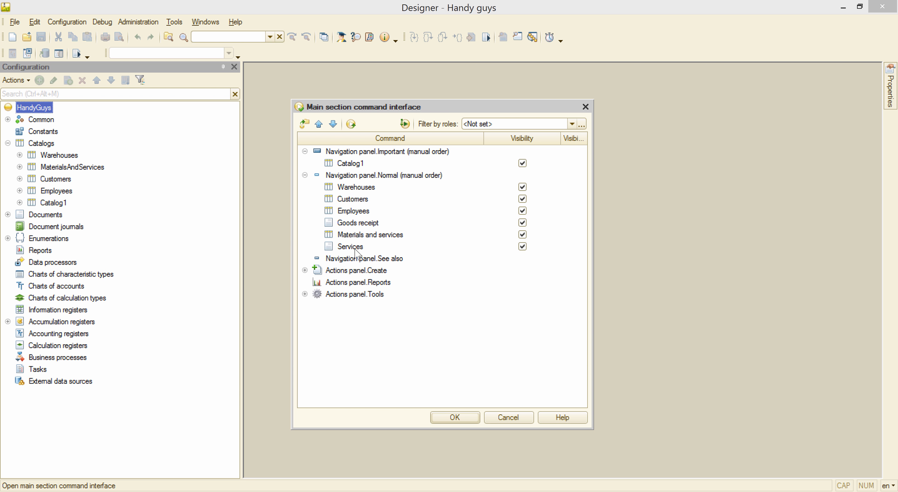
pyautogui.click(349, 246)
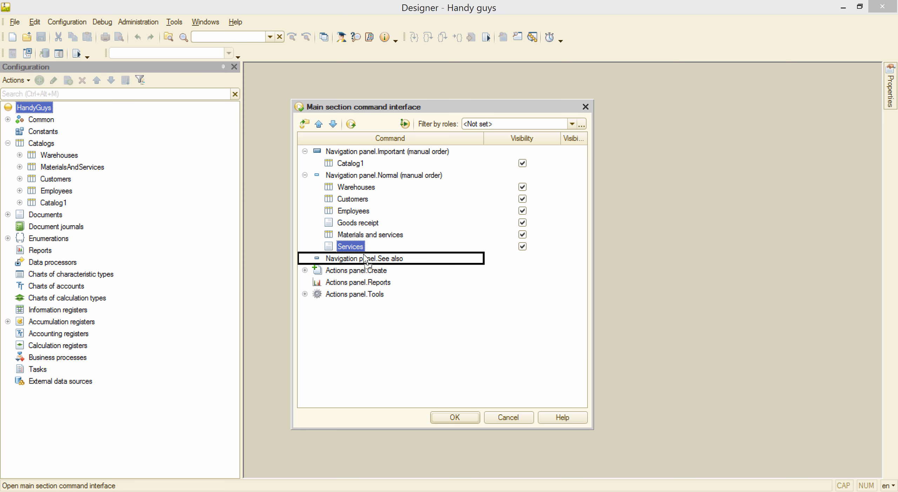
pyautogui.click(454, 417)
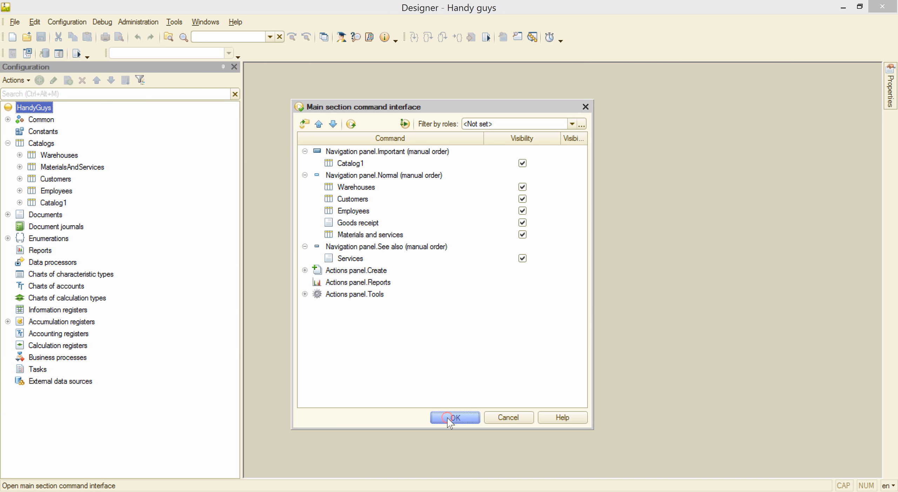
pyautogui.click(455, 416)
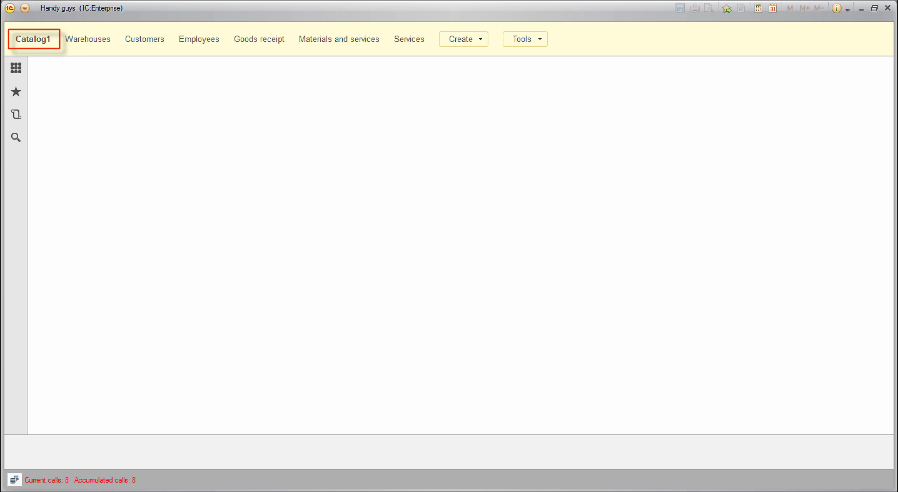
pyautogui.click(410, 38)
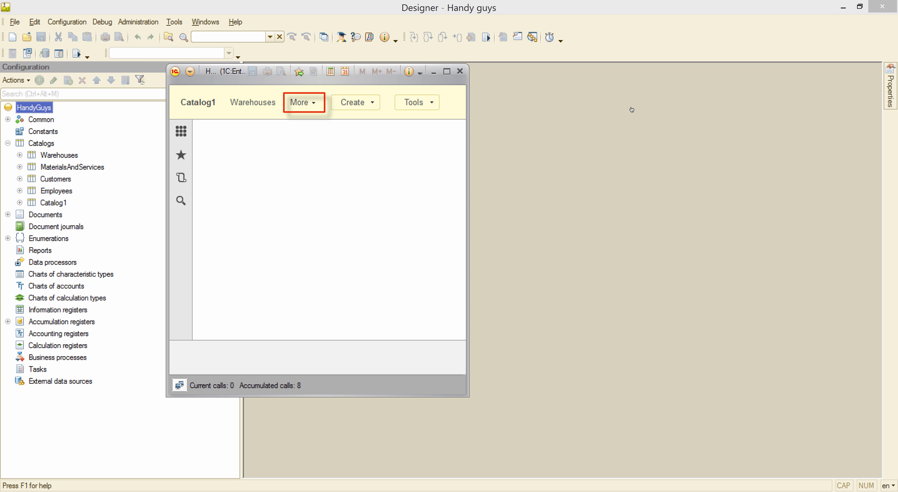
pyautogui.moveTo(425, 109)
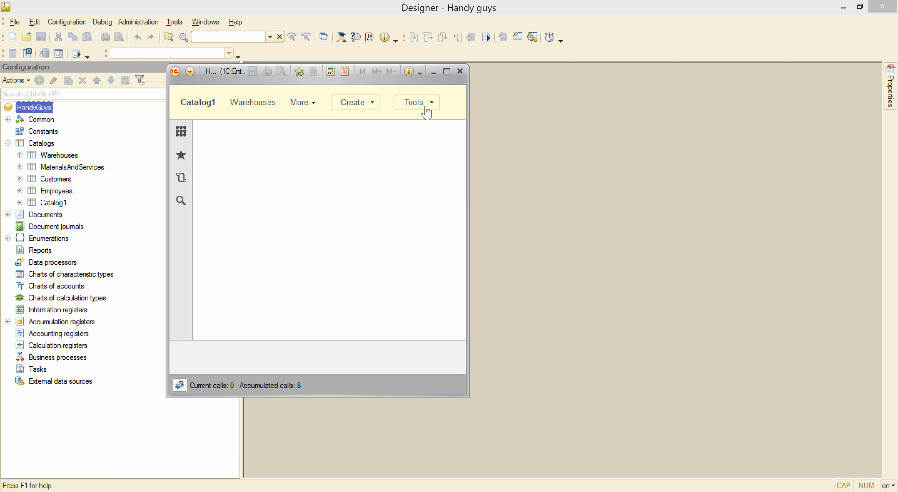
pyautogui.click(301, 102)
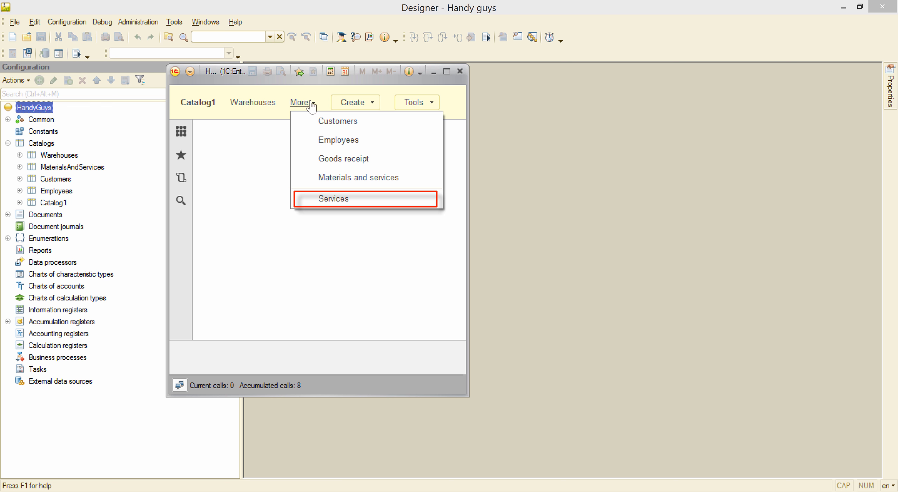
pyautogui.click(334, 198)
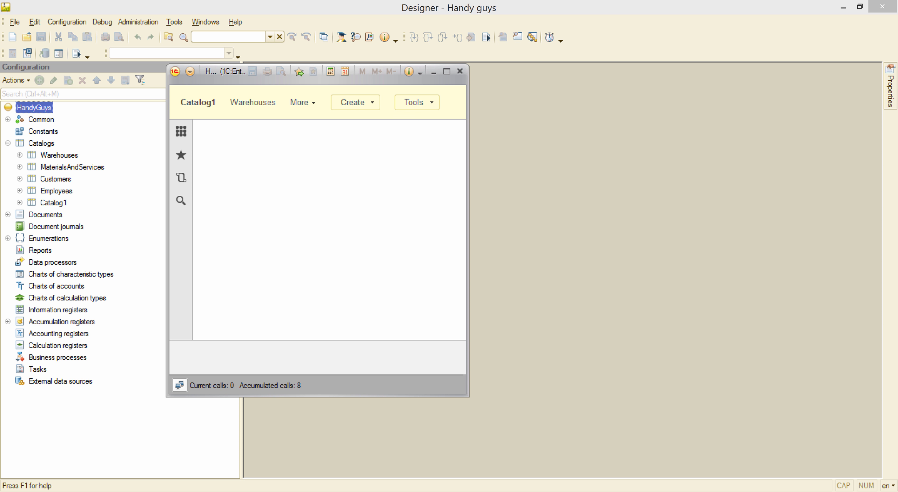
pyautogui.click(198, 102)
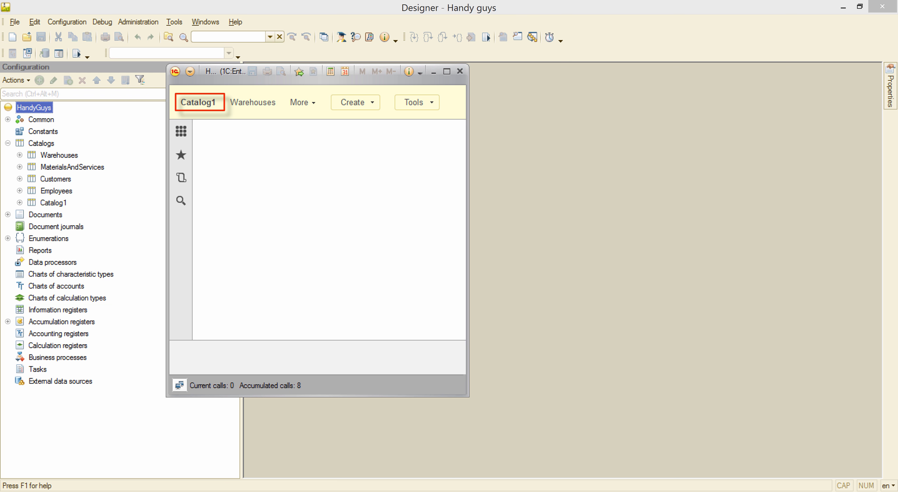
pyautogui.click(252, 102)
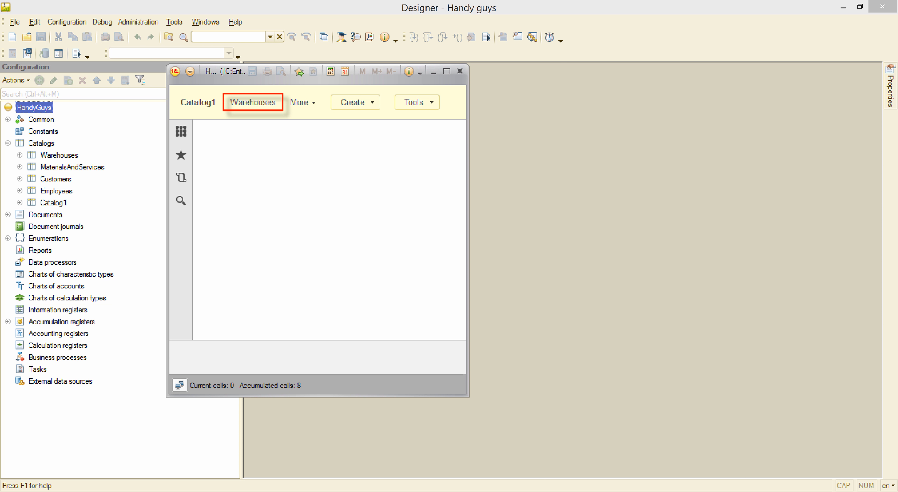
pyautogui.click(300, 102)
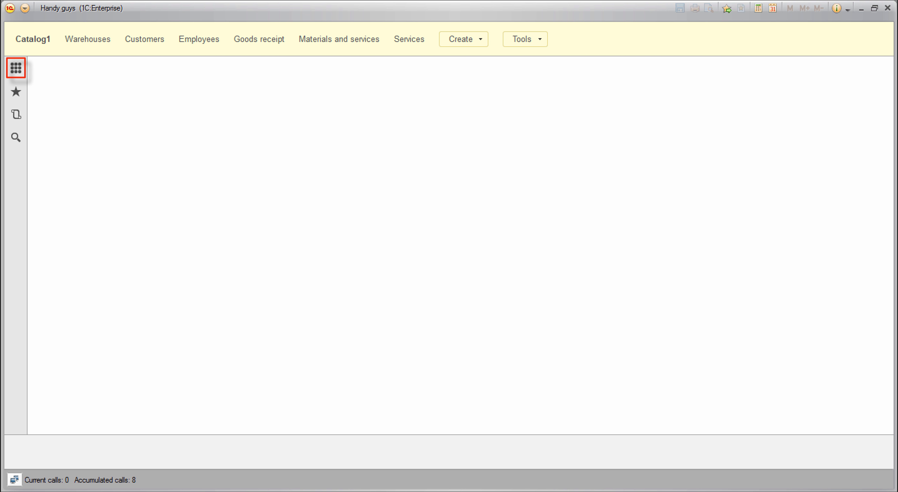
# Use the left panel section icons to show the full command map of the section.
pyautogui.click(15, 93)
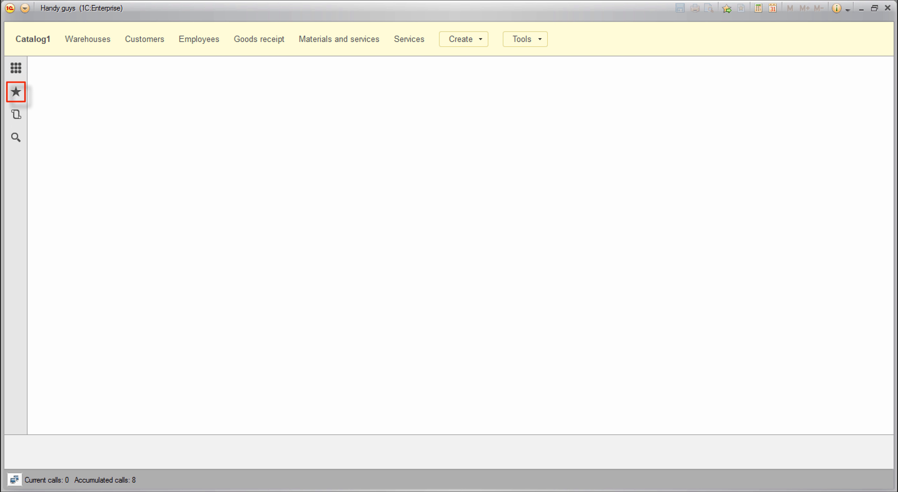
pyautogui.click(15, 114)
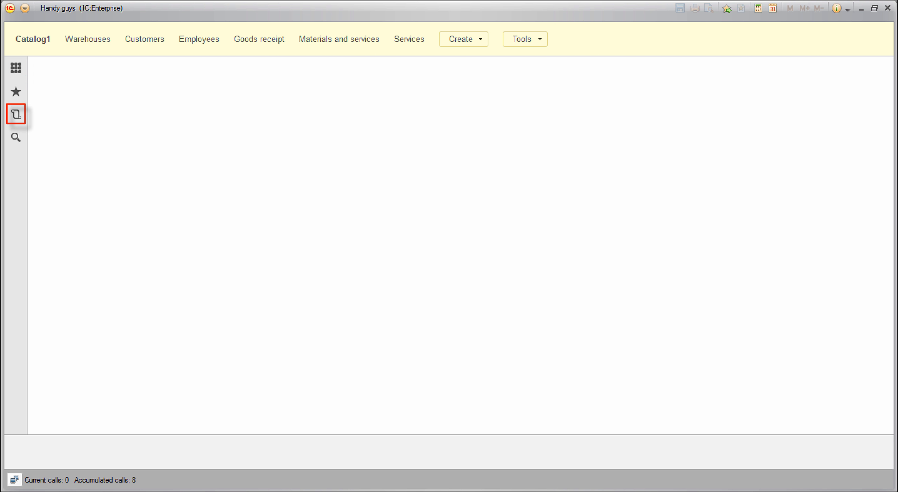
pyautogui.click(16, 137)
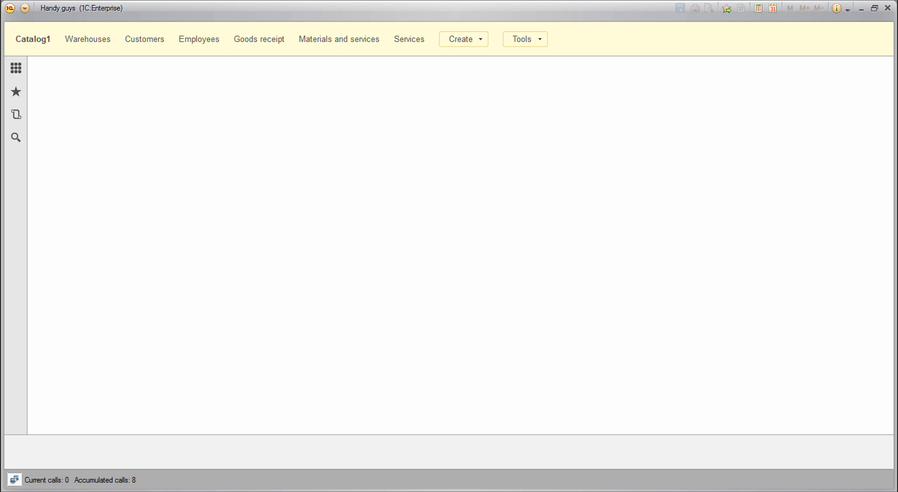
pyautogui.moveTo(43, 65)
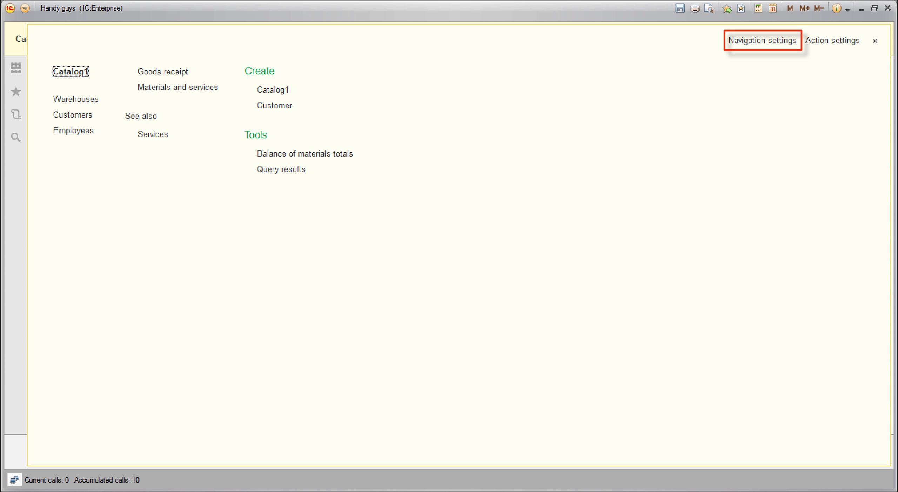
# In Navigation settings remove Employees from the navigation panel and apply.
pyautogui.click(832, 40)
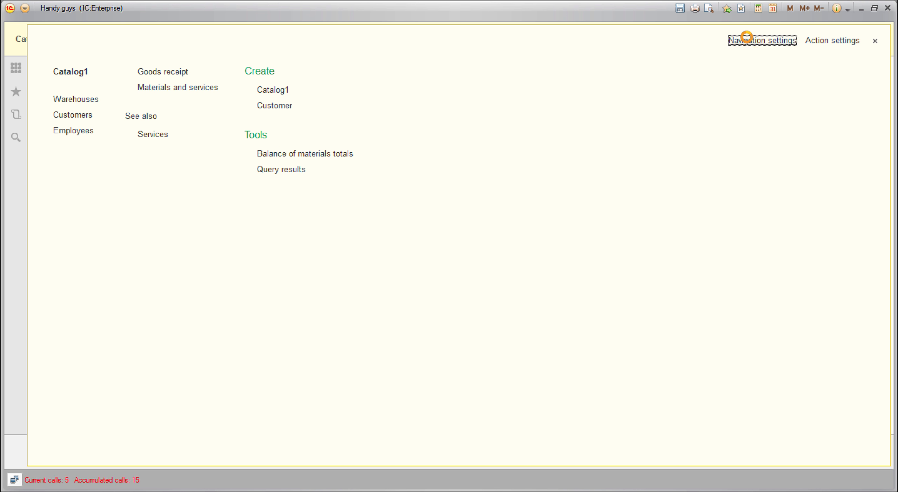
pyautogui.click(763, 41)
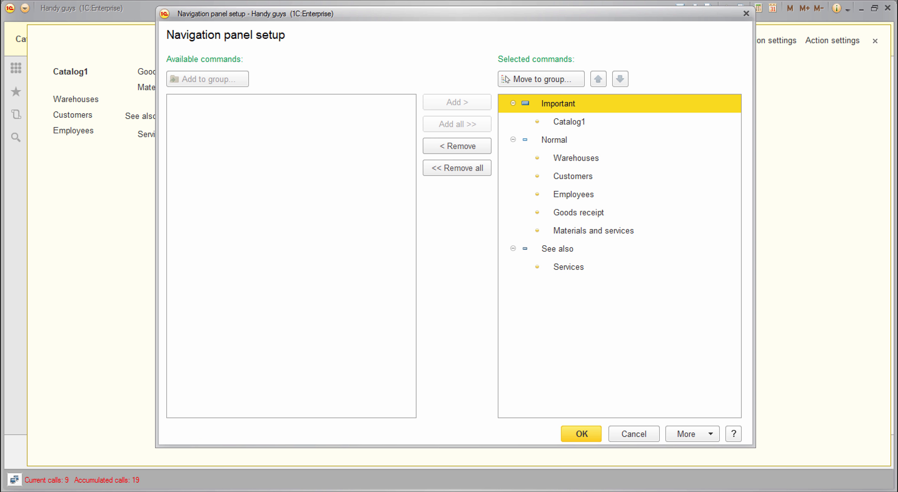
pyautogui.click(573, 193)
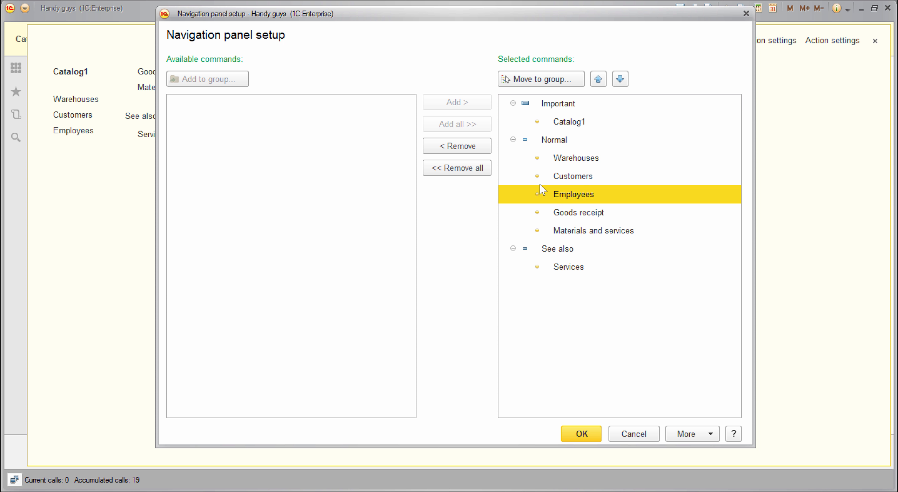
pyautogui.click(582, 433)
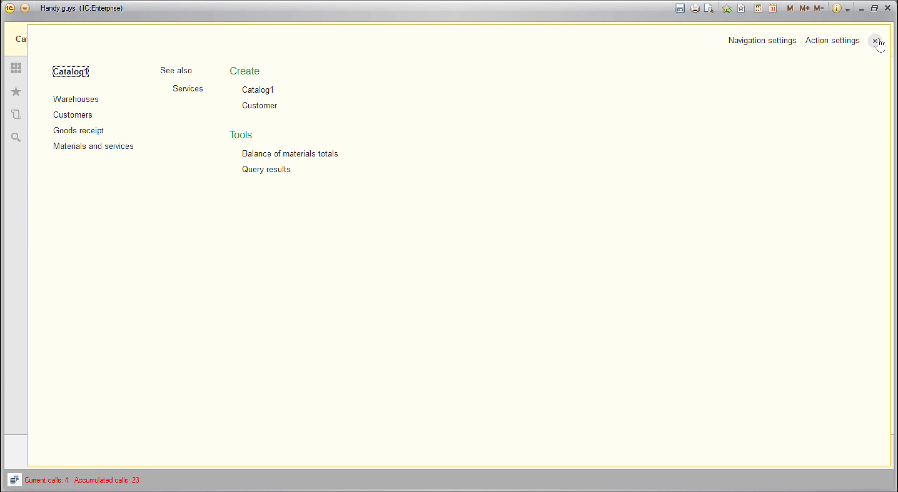
pyautogui.click(875, 40)
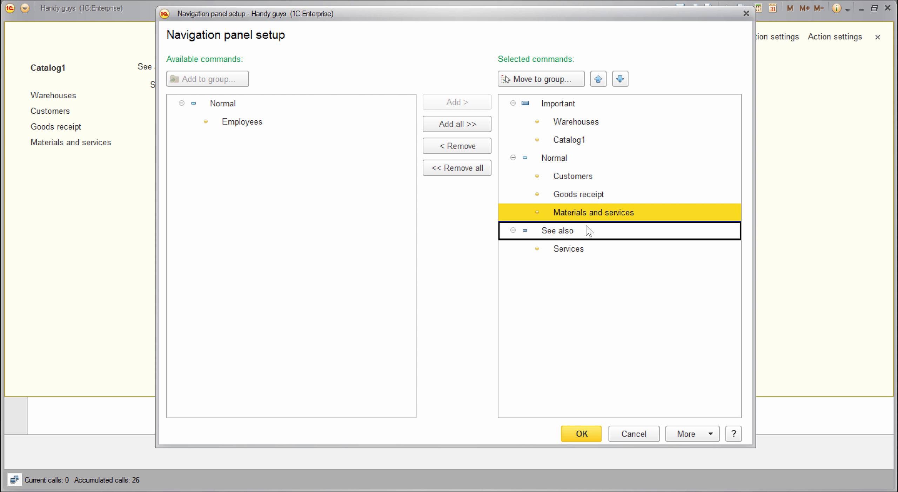
# Move Warehouses to Important and Materials and services to See also, then review the section commands.
pyautogui.click(581, 433)
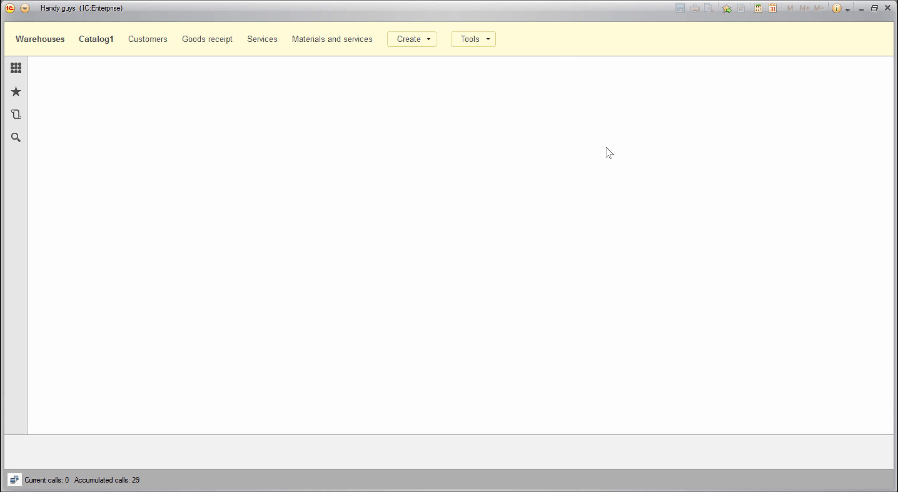
pyautogui.click(40, 38)
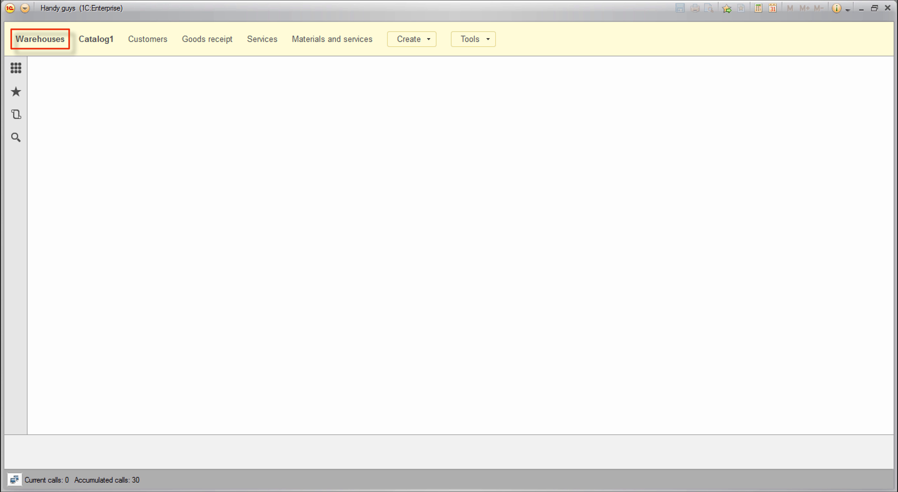
pyautogui.click(261, 38)
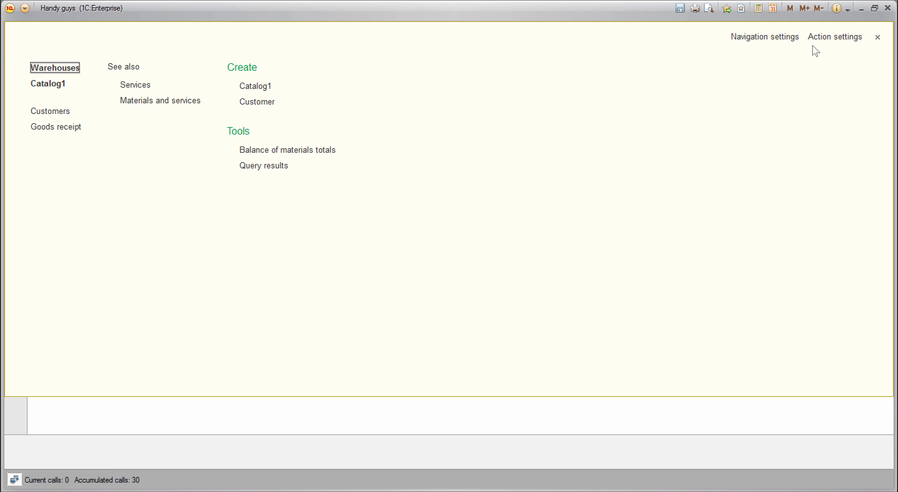
# Review Action settings unchanged, then reopen Navigation settings showing More > Set default settings.
pyautogui.click(833, 37)
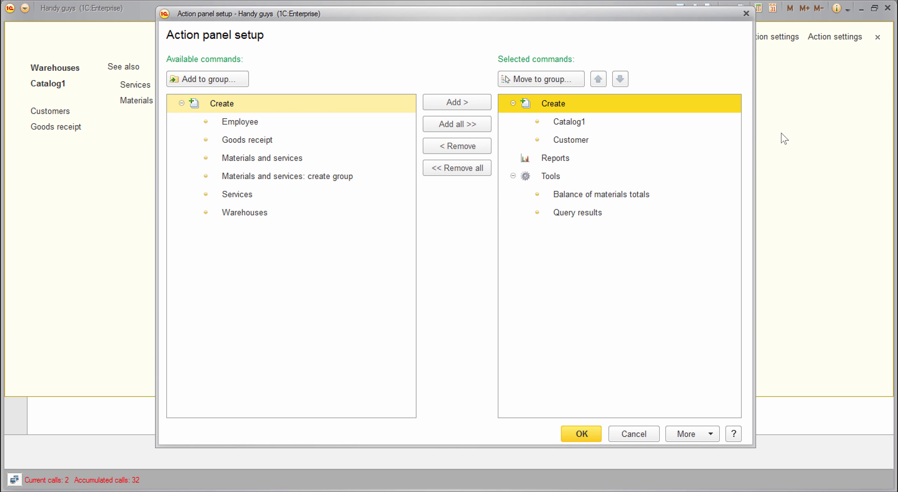
pyautogui.moveTo(776, 148)
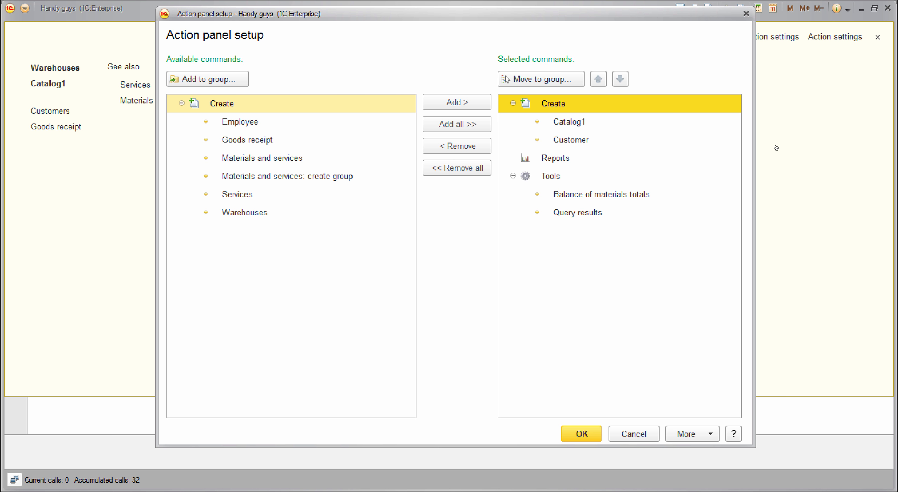
pyautogui.click(581, 433)
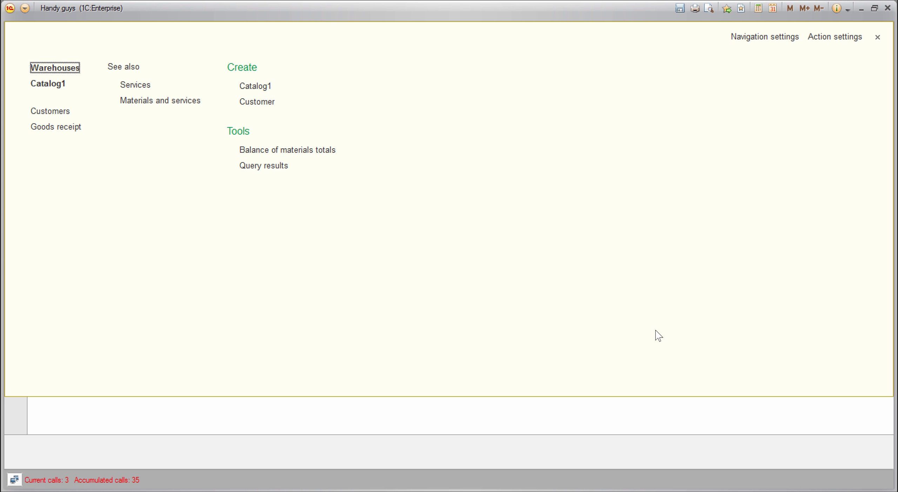
pyautogui.moveTo(677, 193)
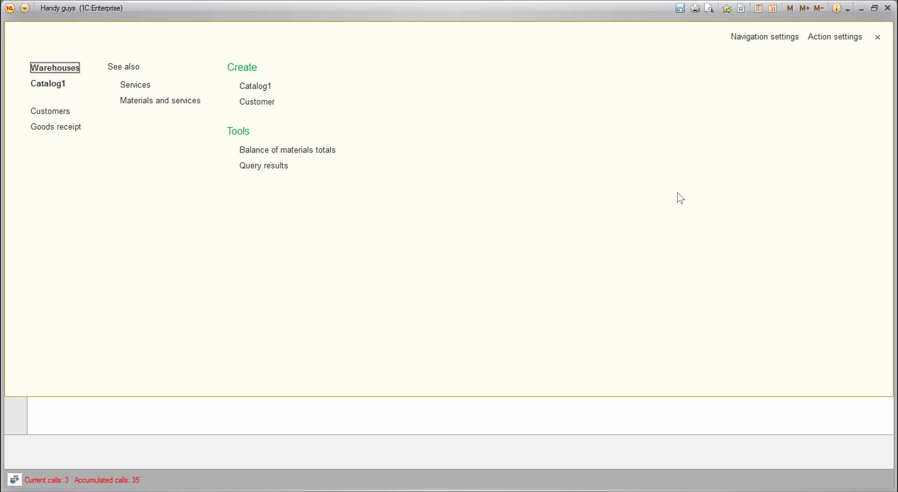
pyautogui.click(765, 37)
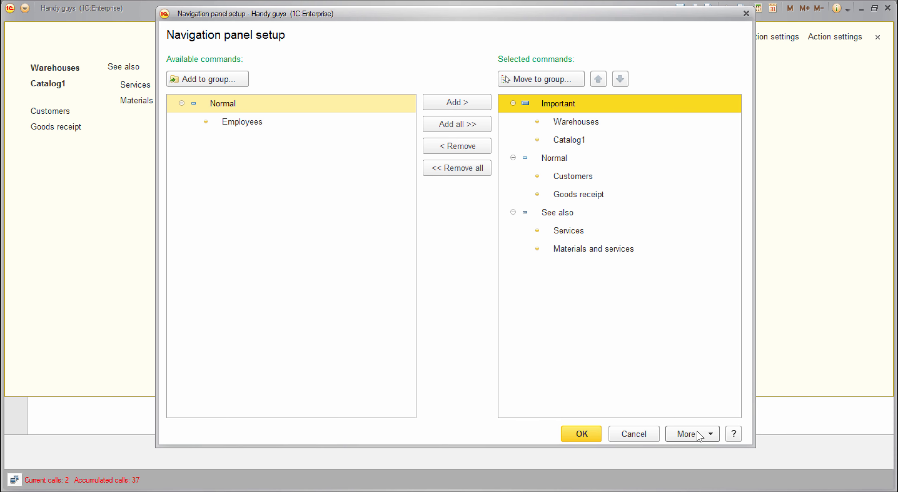
pyautogui.click(692, 434)
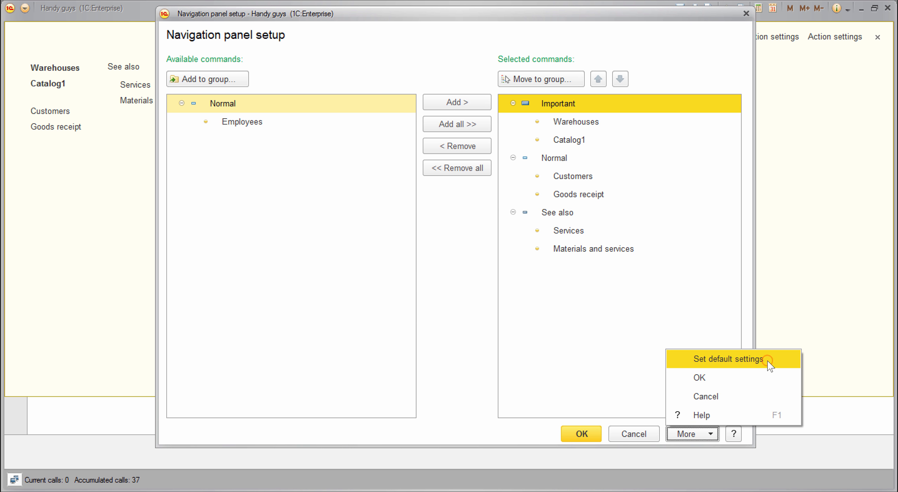